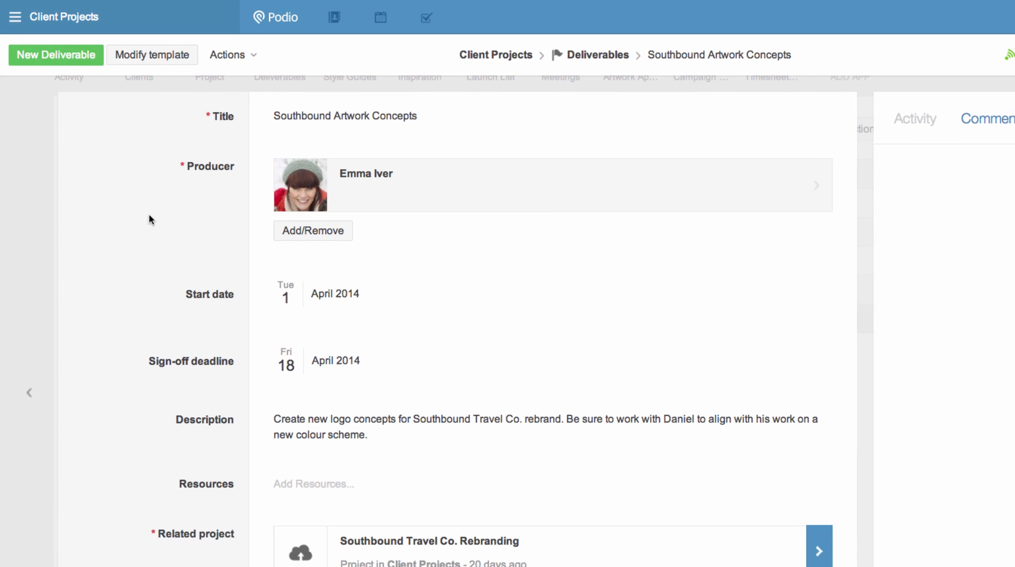
mouse_move(150, 54)
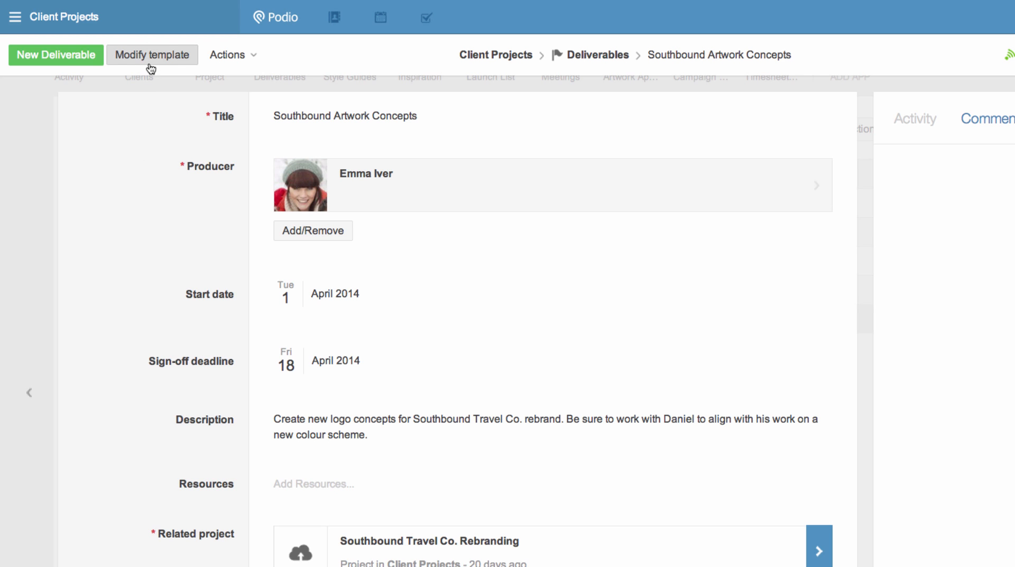
Open the Deliverables template editor from the Southbound Artwork Concepts item via Modify template.
left_click(152, 54)
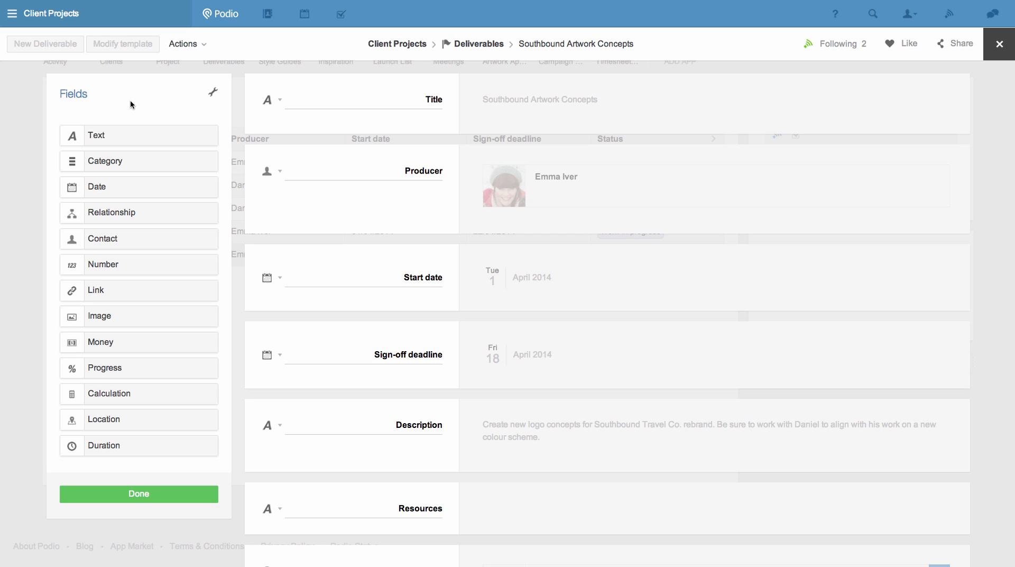
mouse_move(145, 167)
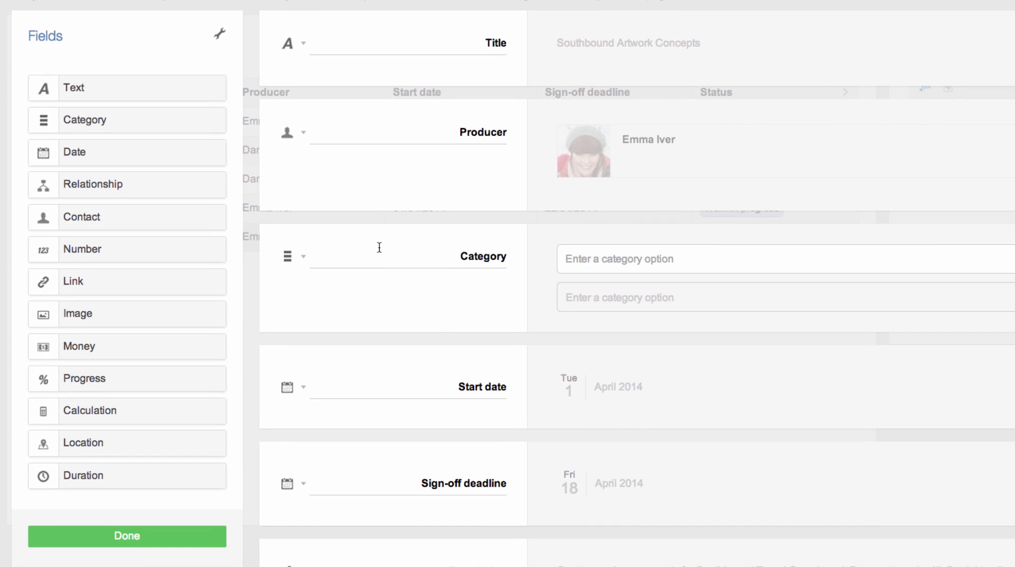
Name the new category field Status with options Not started, Work-in-progress, Awaiting sign-off, Approved, Rejected.
double_click(482, 256)
type("W")
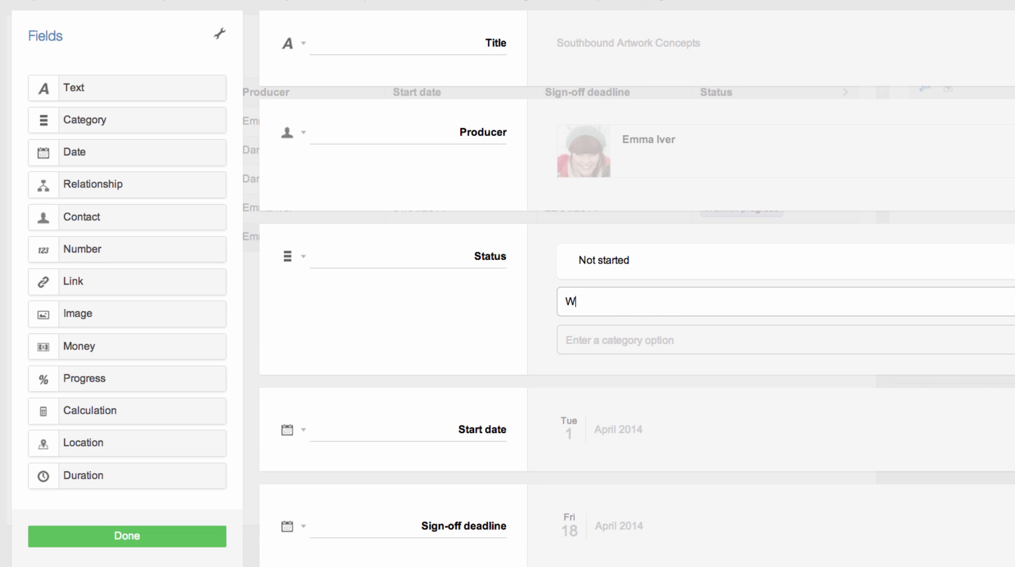
type("ork-in-progress")
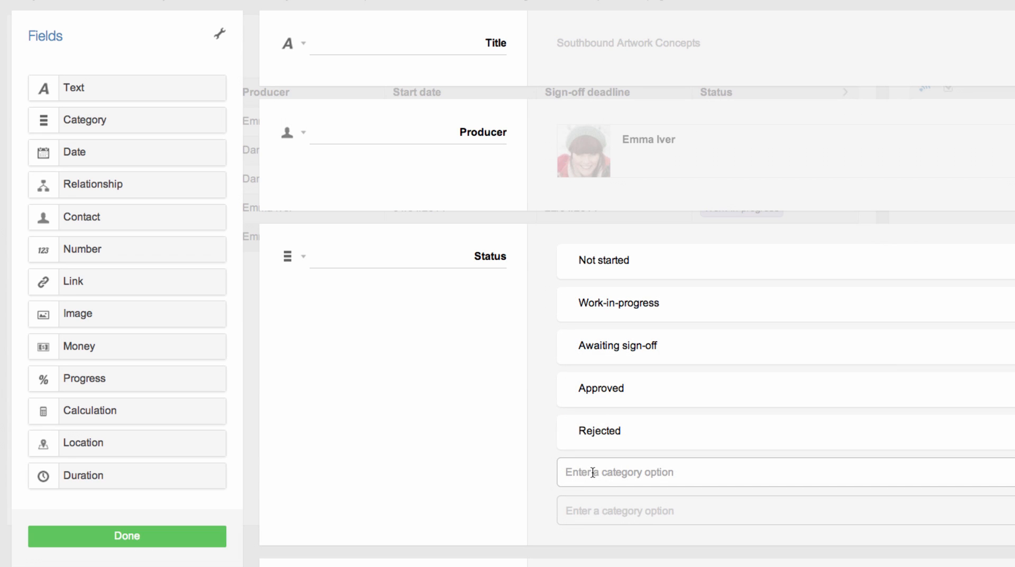
scroll("down", 3)
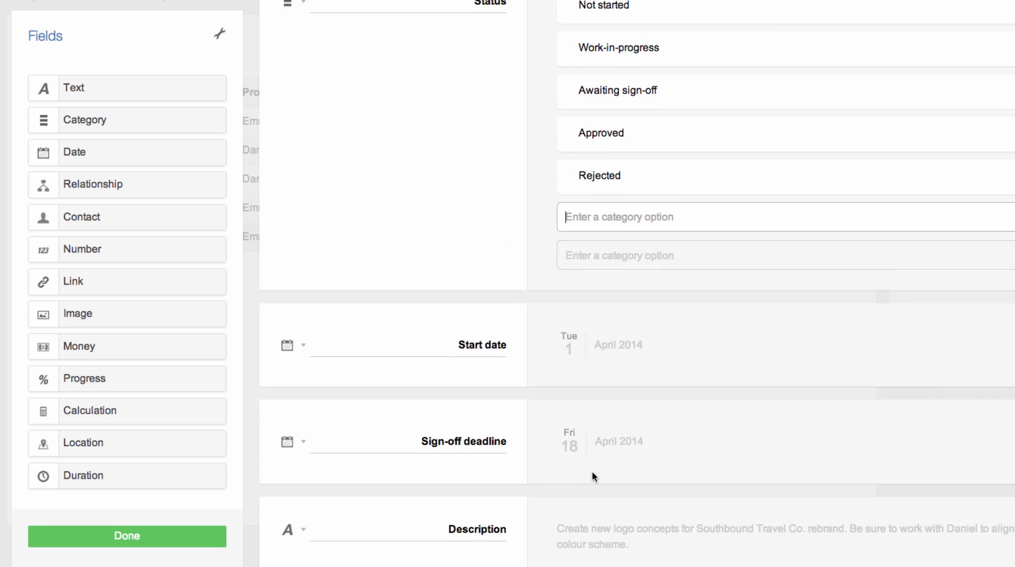
scroll("down", 3)
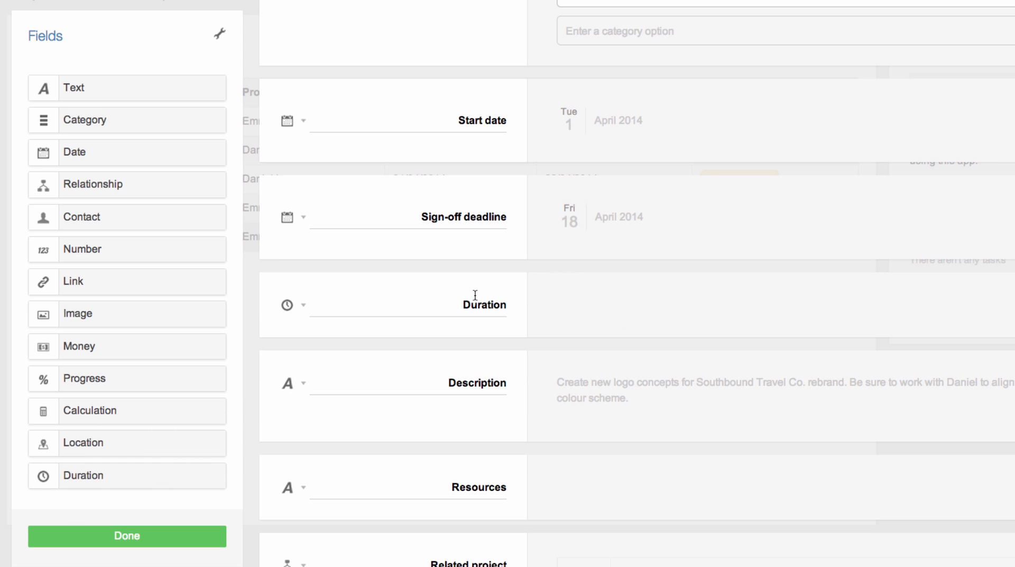
Label the new duration field below Sign-off deadline 'Time estimate'.
type("Time")
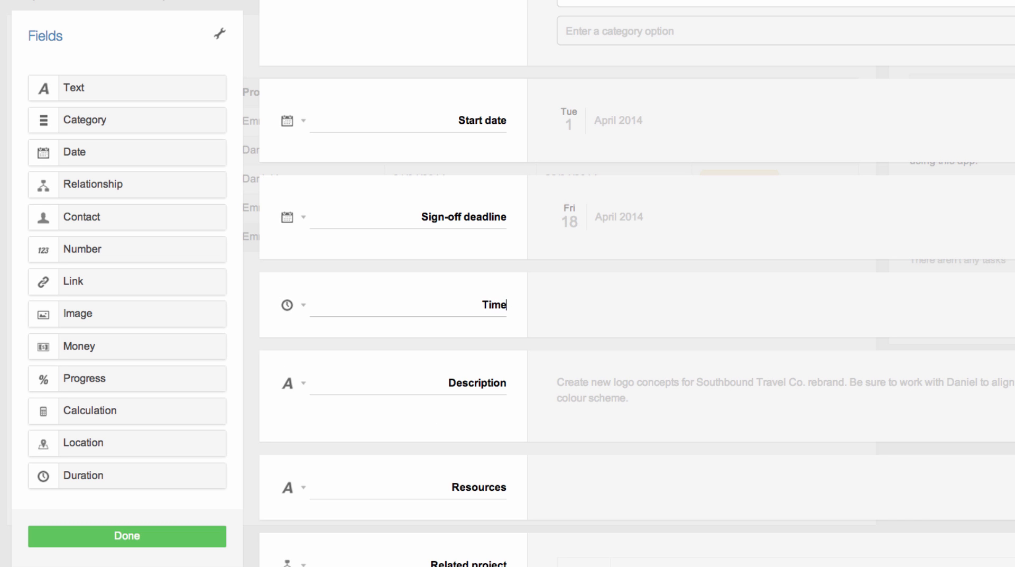
type("estimate")
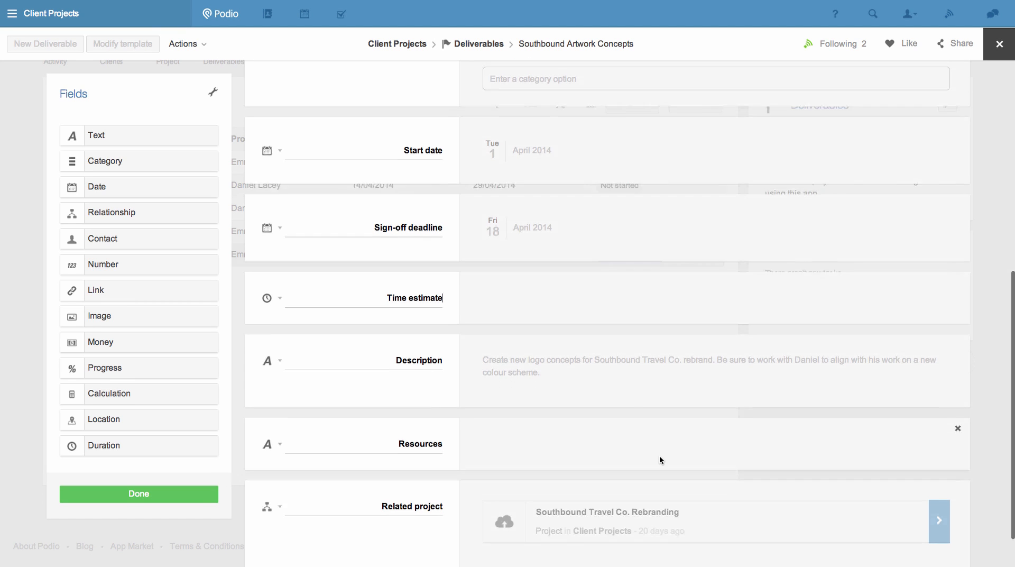
Delete the Resources field, also removing it from existing app items.
scroll("down", 3)
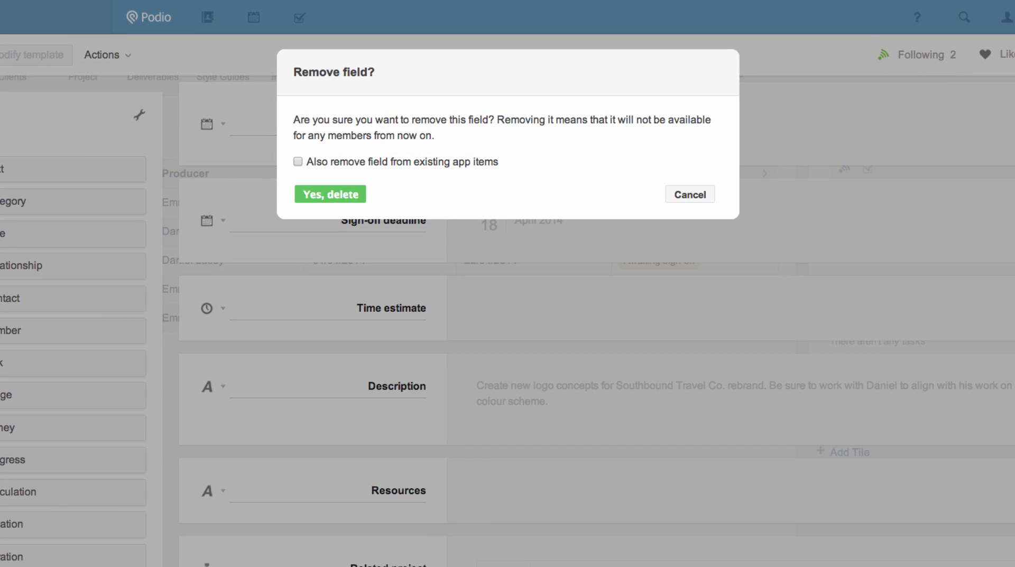
mouse_move(556, 310)
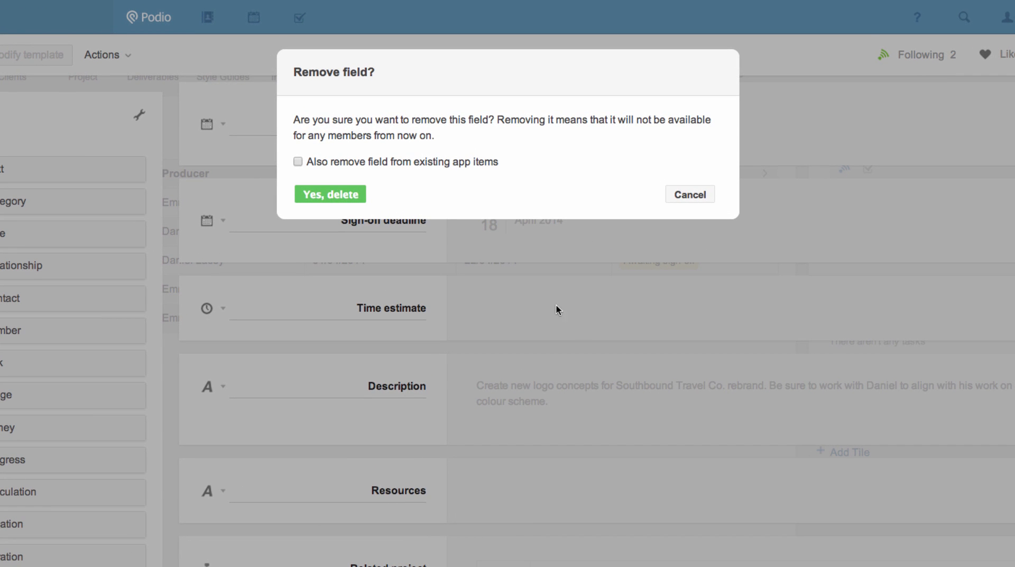
mouse_move(419, 193)
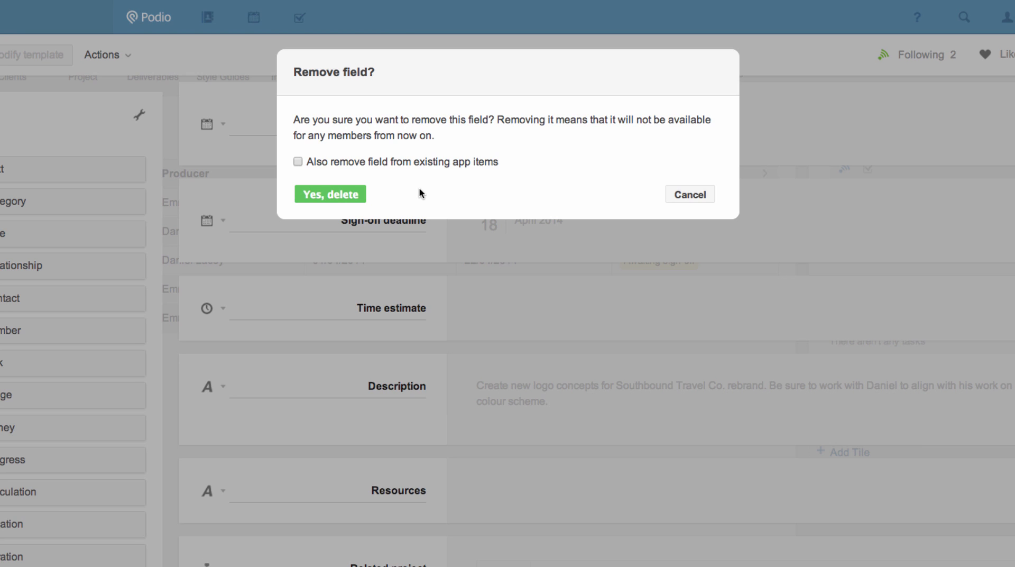
mouse_move(330, 170)
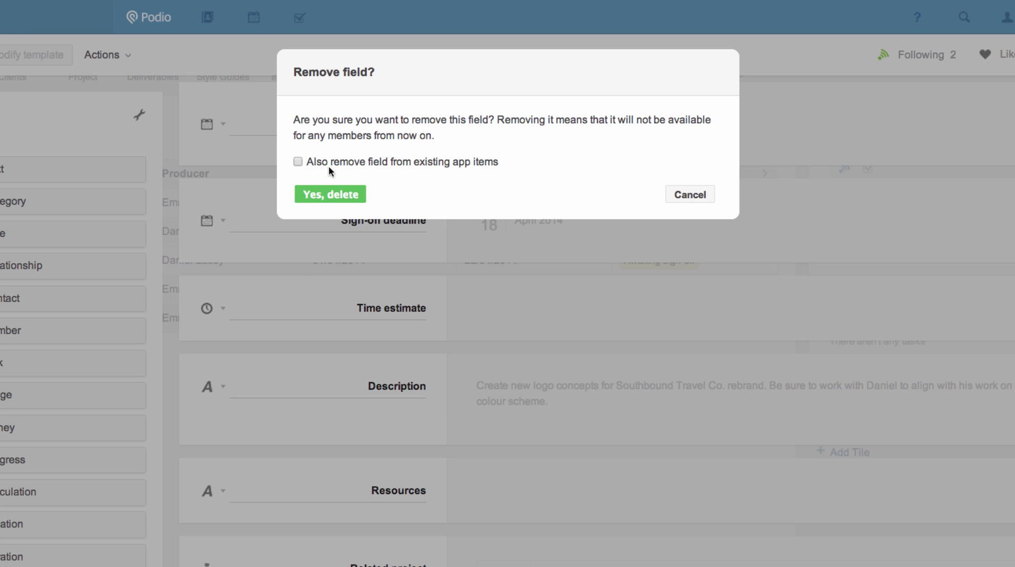
left_click(297, 161)
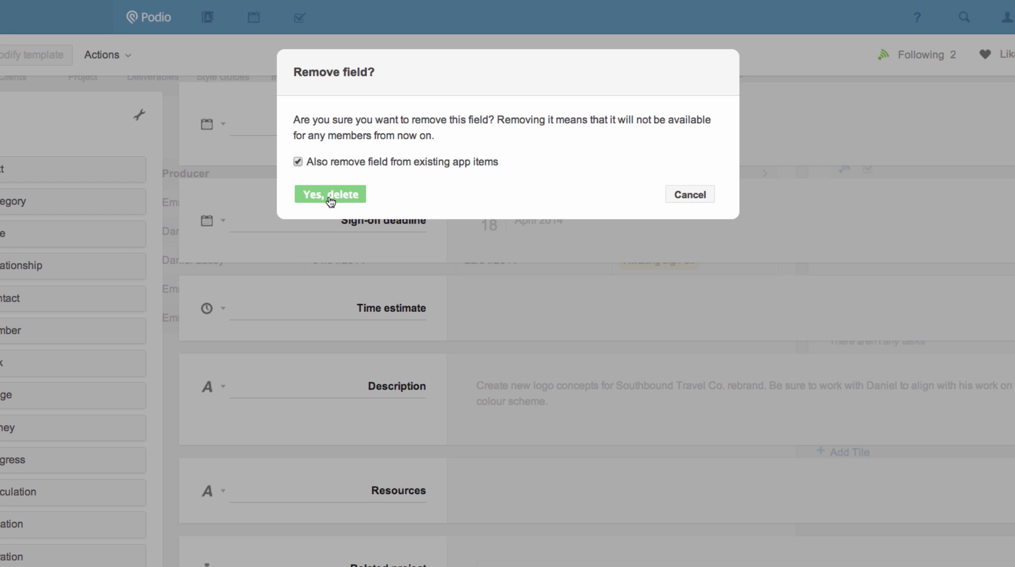
left_click(329, 195)
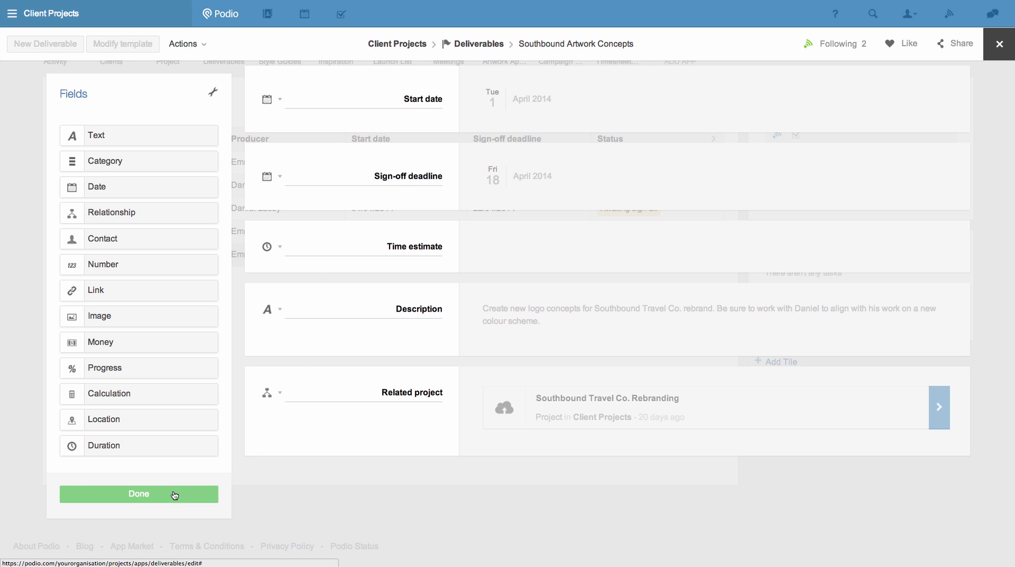
Save the template and set Southbound Artwork Concepts' status to Work-in-progress.
left_click(138, 494)
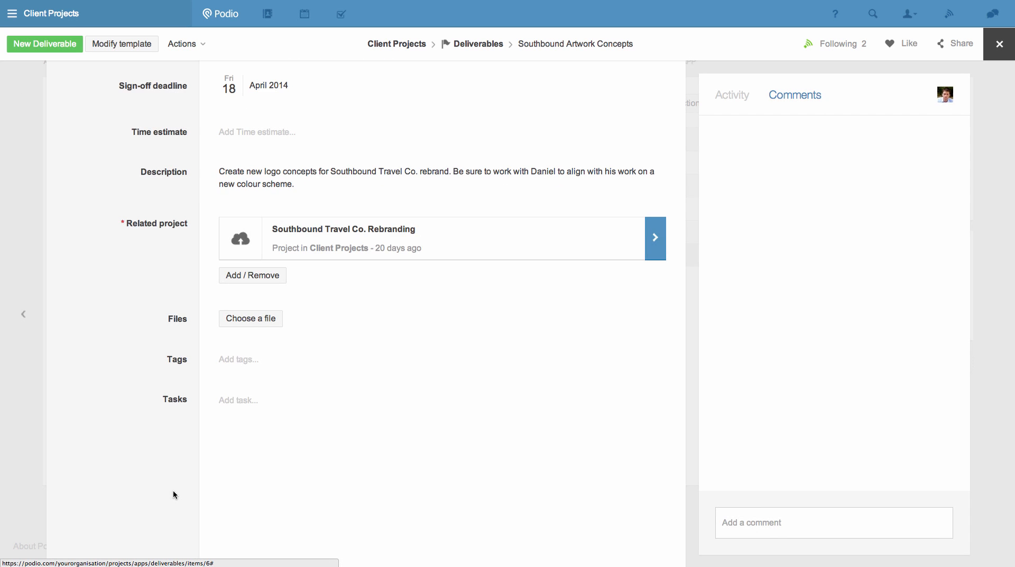
scroll("up", 3)
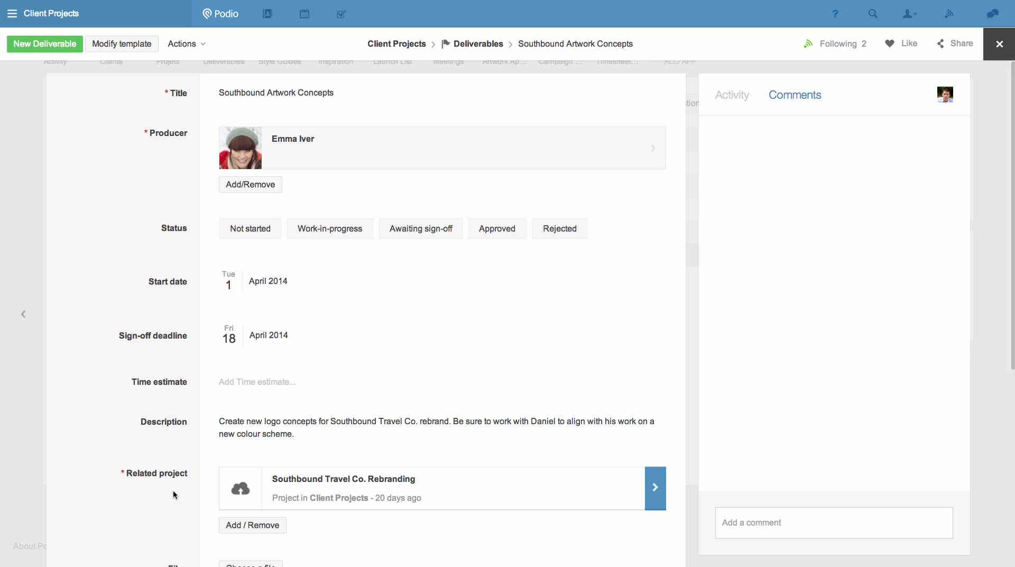
left_click(329, 228)
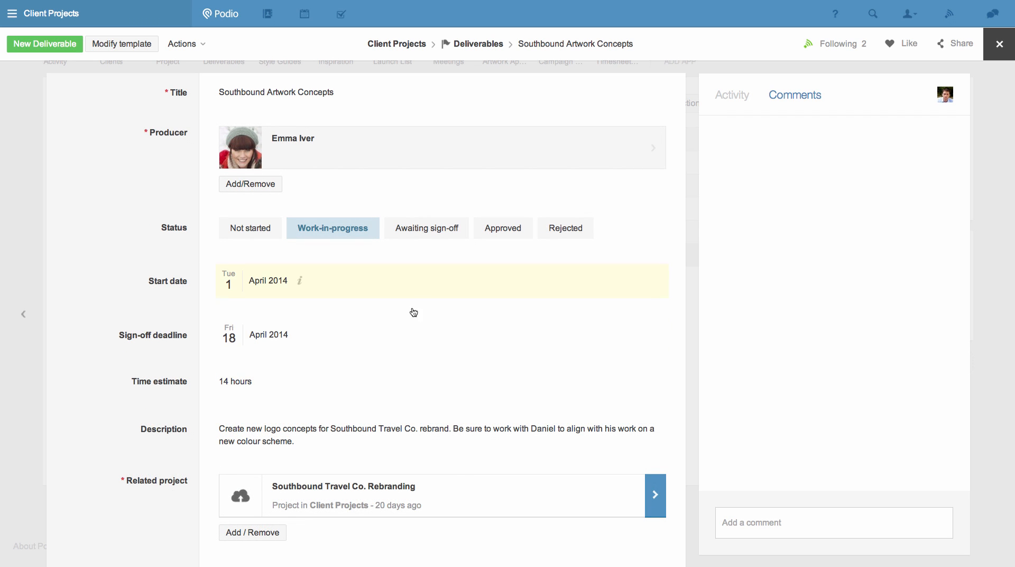
mouse_move(477, 56)
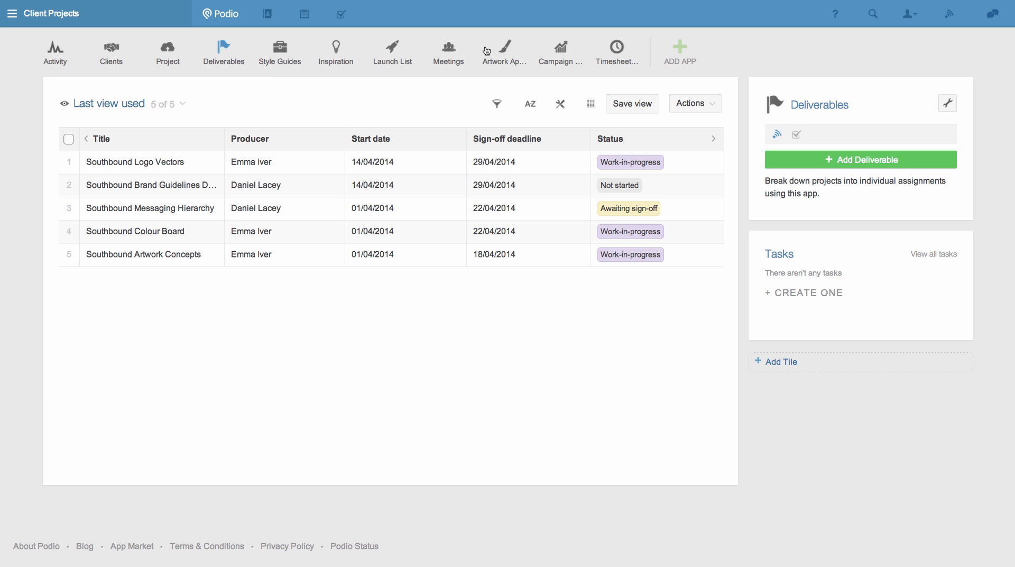
mouse_move(907, 91)
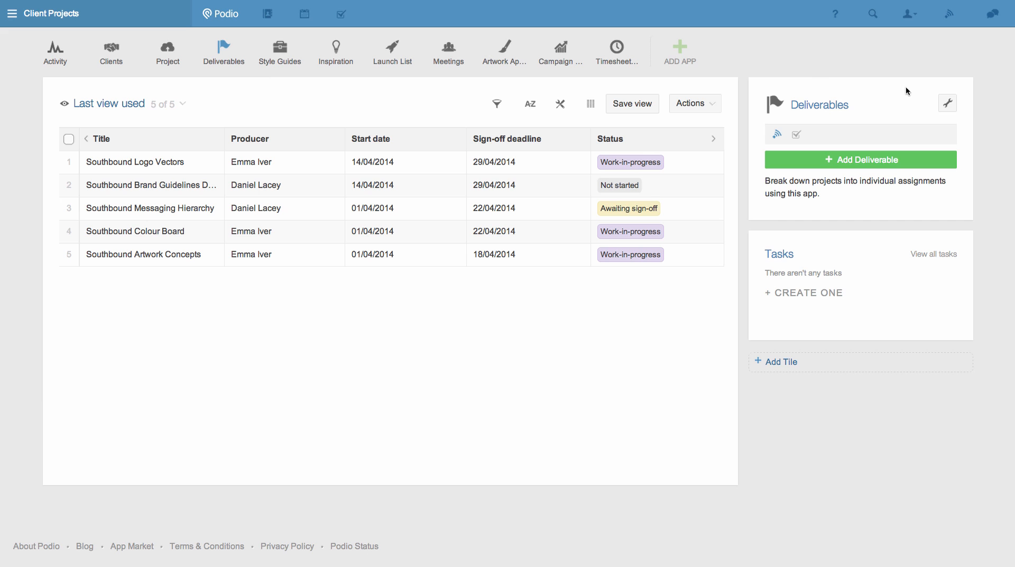
Open App settings for Deliverables from the sidebar wrench menu.
left_click(947, 103)
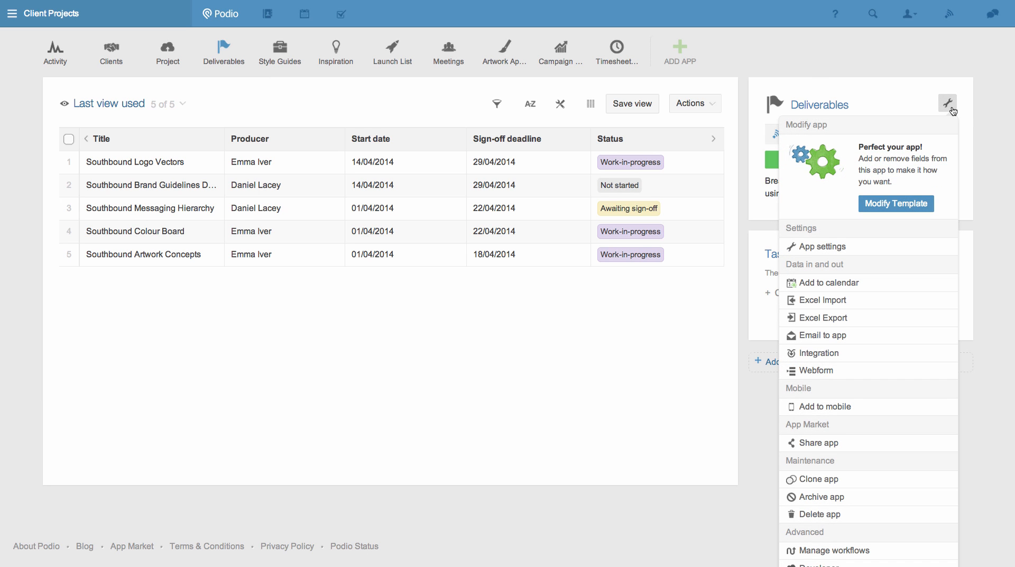
mouse_move(854, 250)
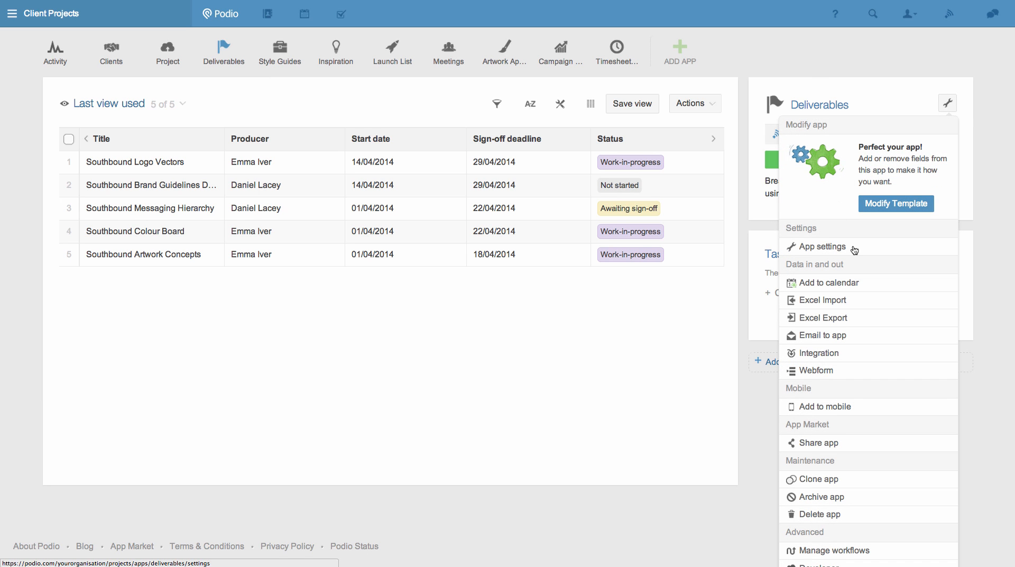
left_click(822, 247)
type("Content")
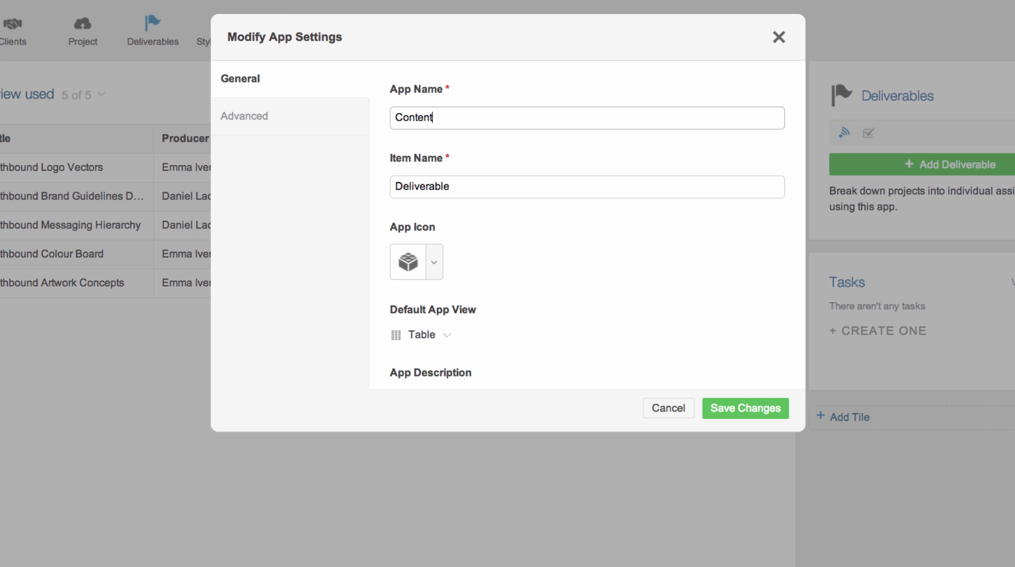
Rename the app Content Assignments with item name Assignment, default view Card, and save.
type("Assignments")
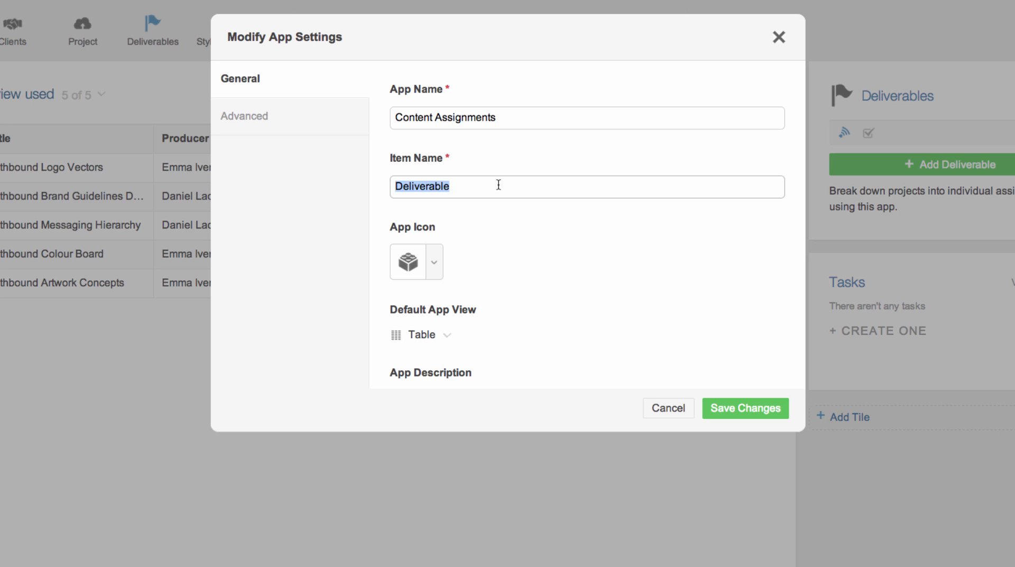
type("Assignment")
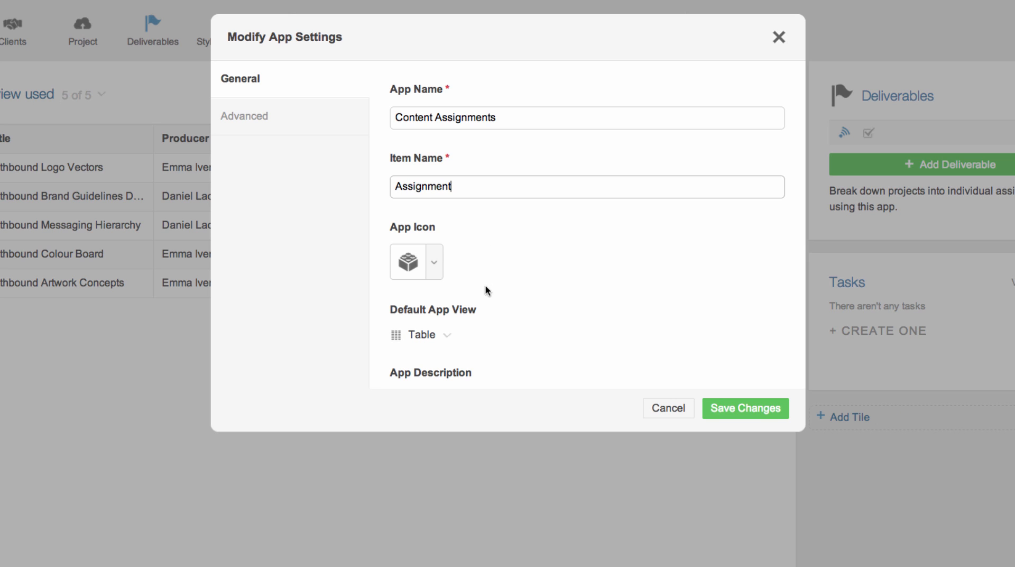
left_click(420, 334)
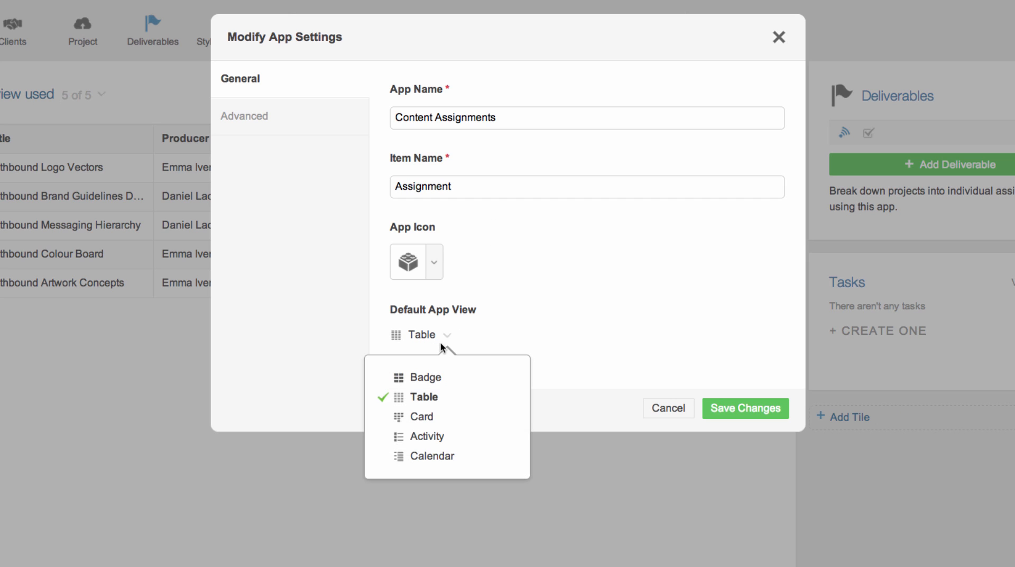
left_click(420, 416)
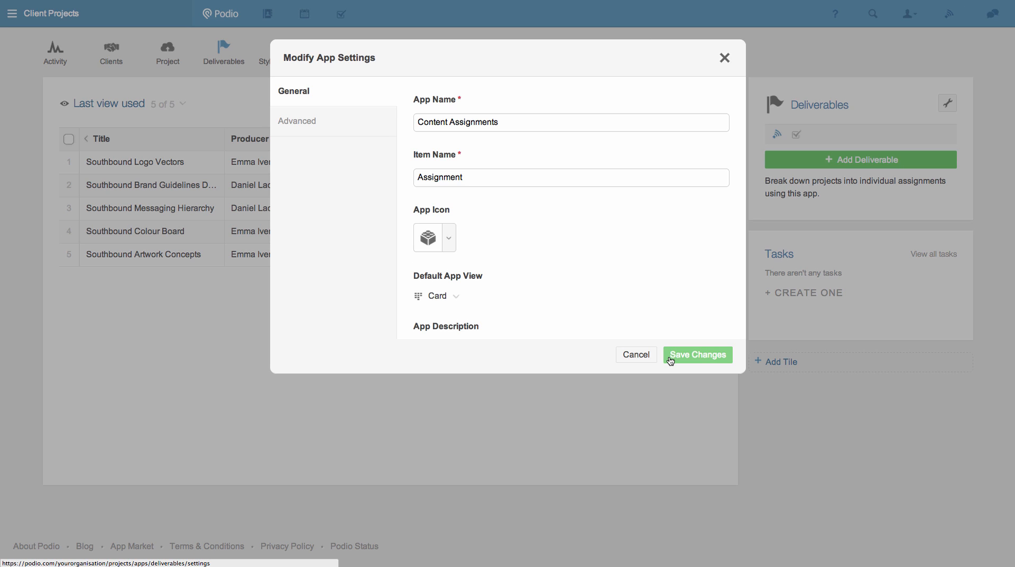
left_click(697, 354)
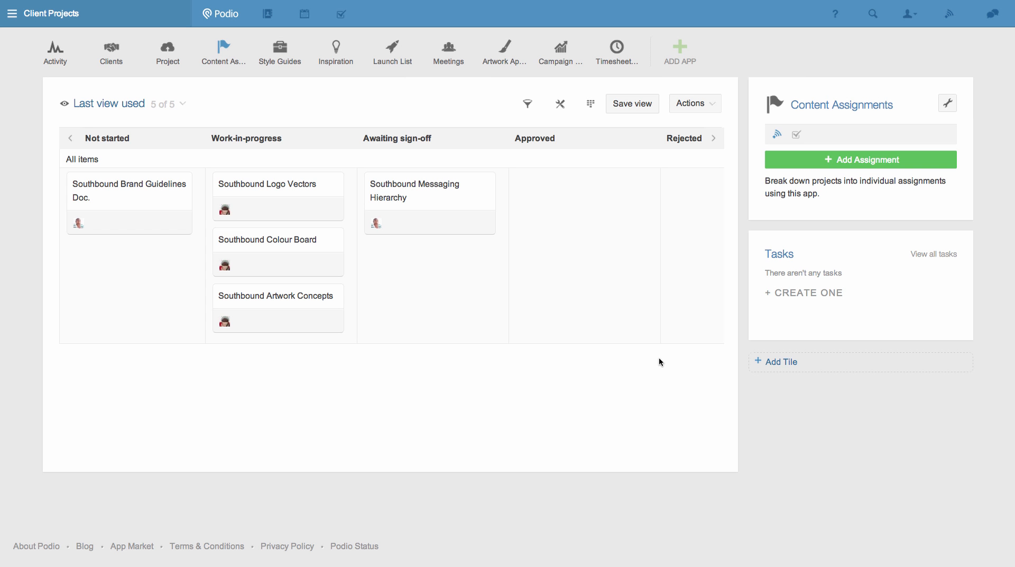